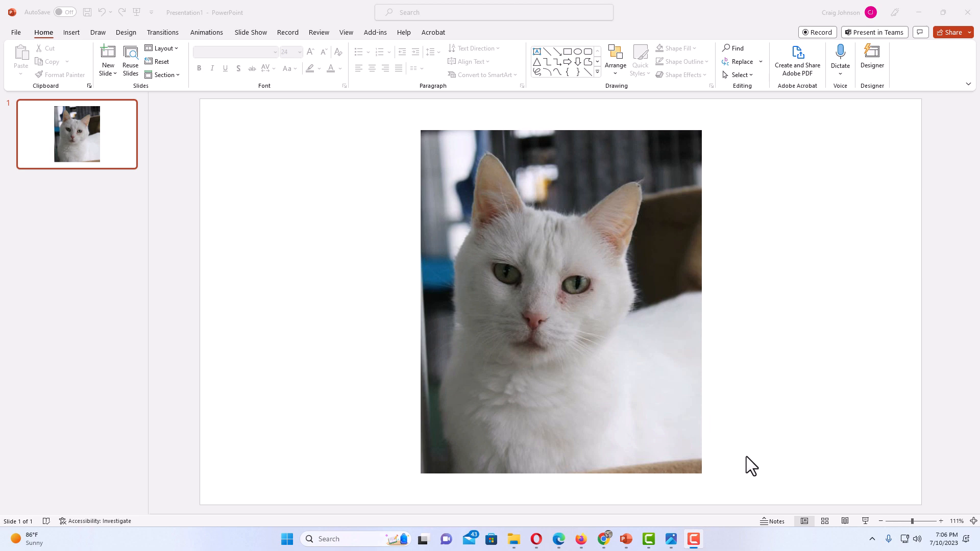
mouse_move(652, 369)
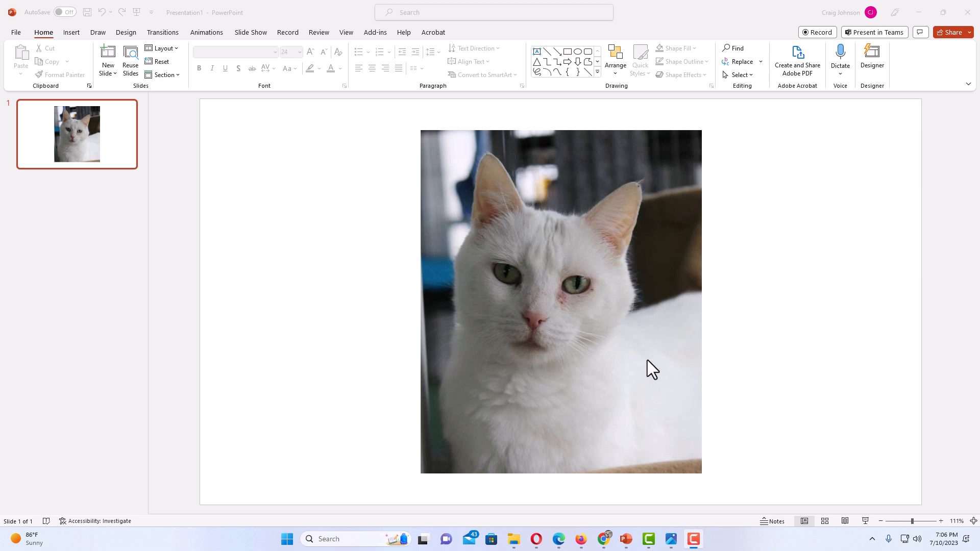
mouse_move(626, 387)
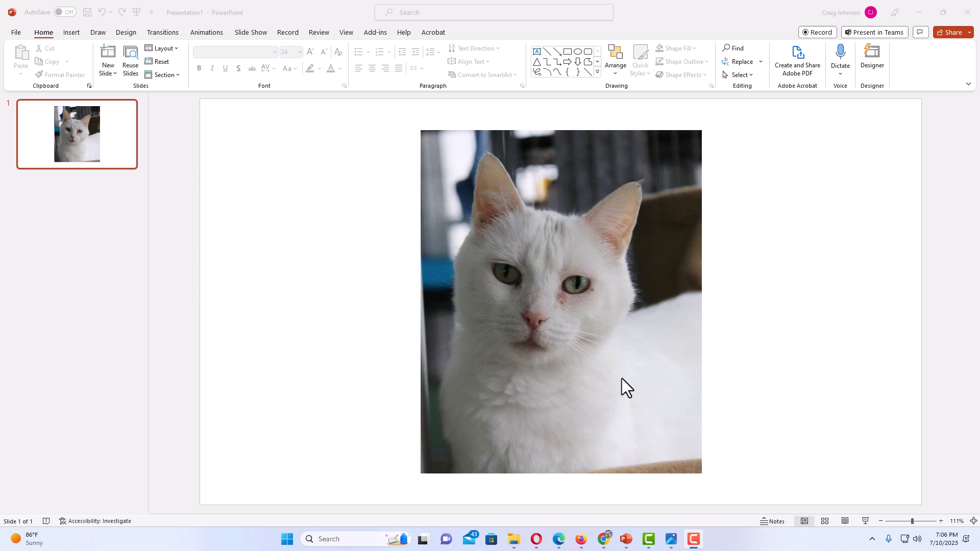
mouse_move(627, 388)
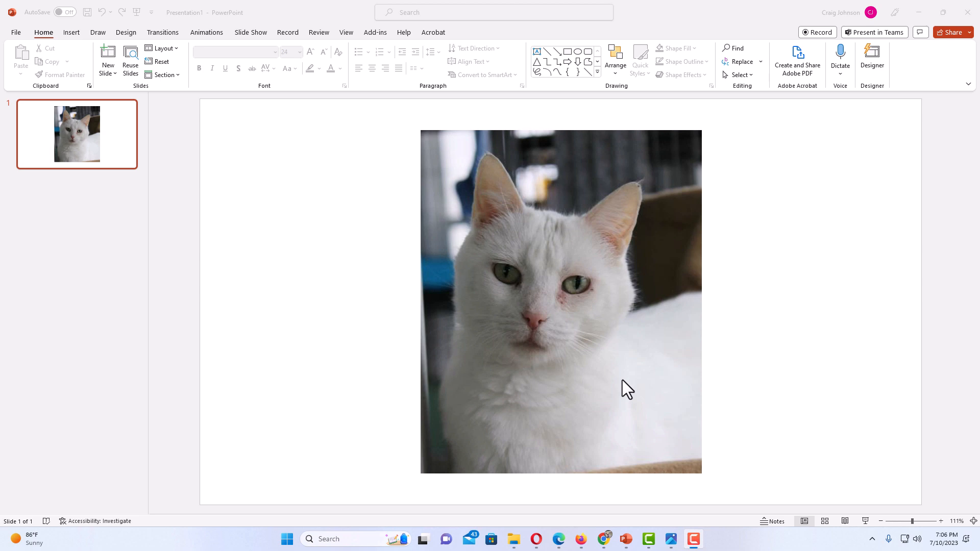
mouse_move(631, 384)
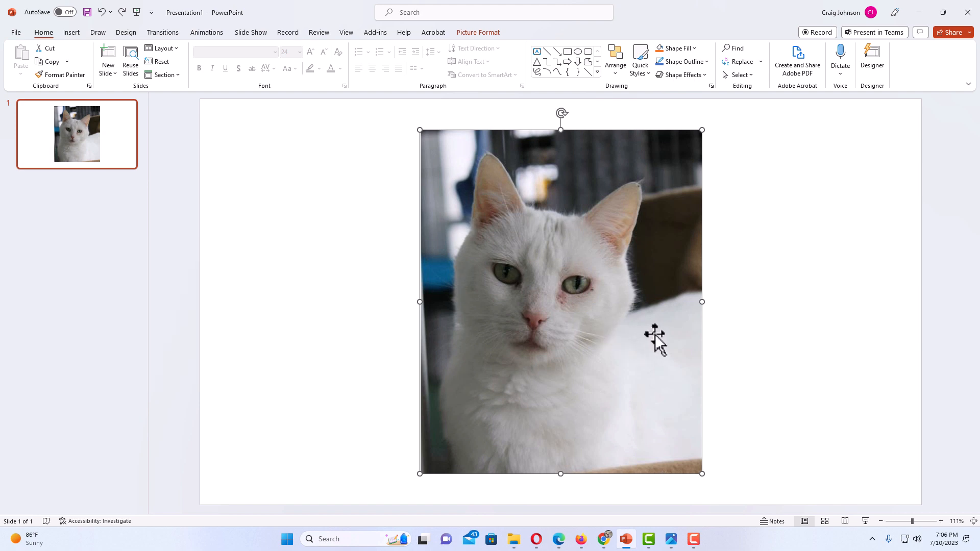
mouse_move(540, 153)
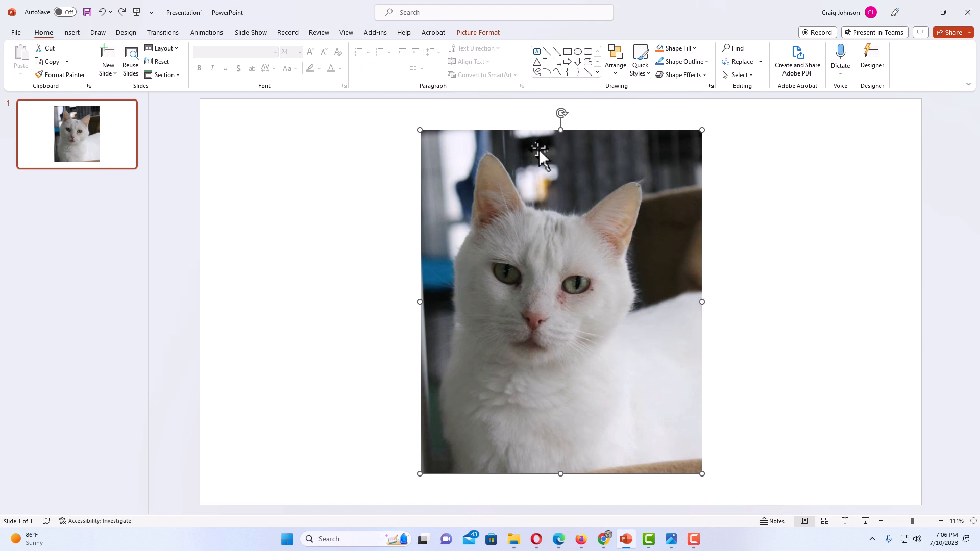
mouse_move(565, 195)
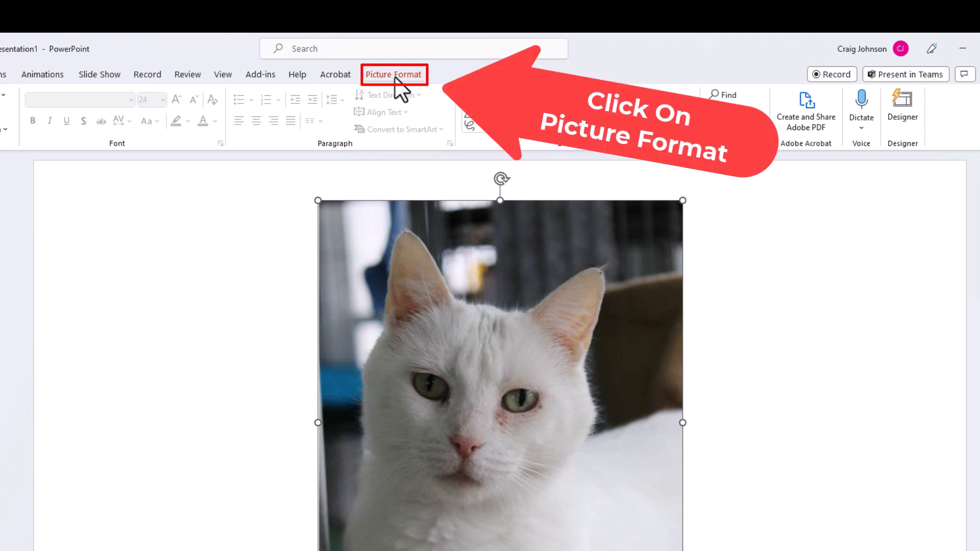
- Show the Picture Format tools for the cat photo, sized 6.34 by 5.21
click(393, 74)
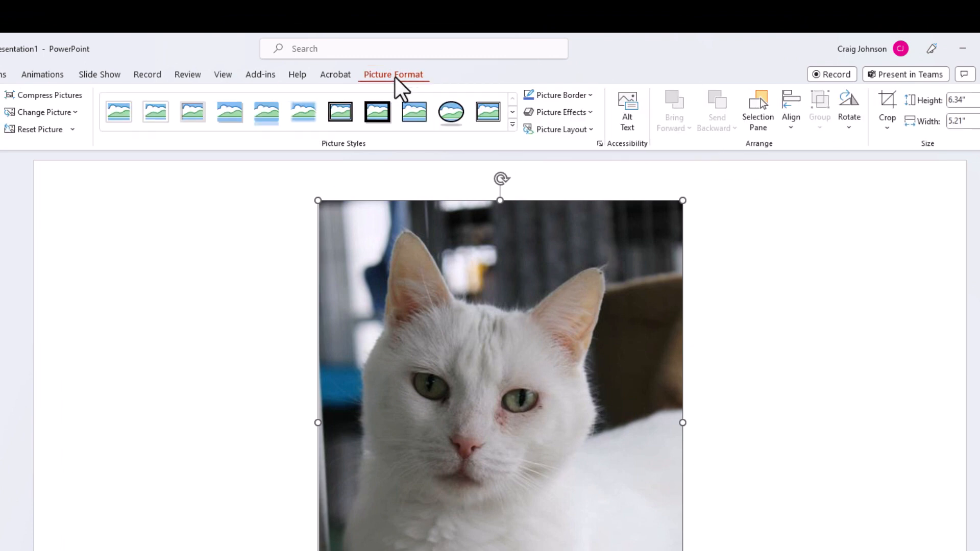
mouse_move(689, 152)
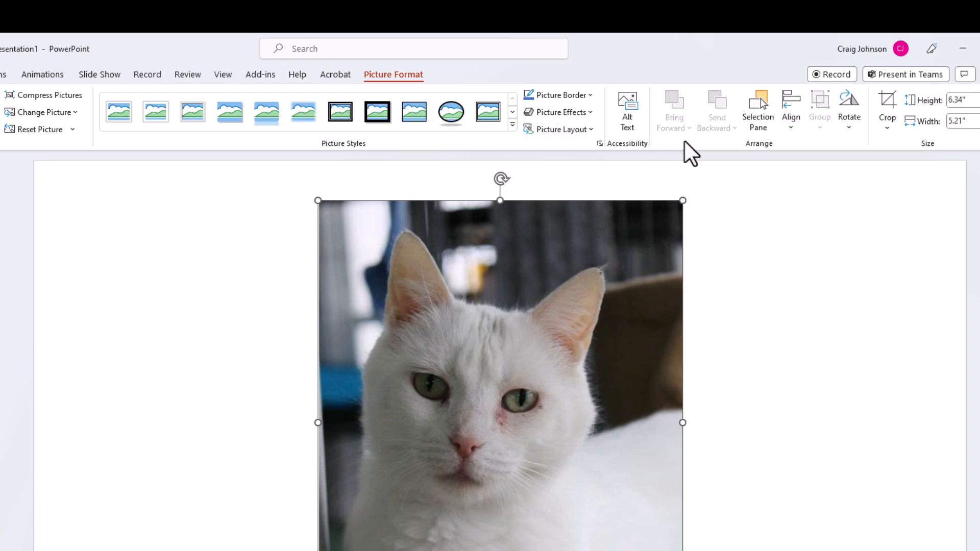
mouse_move(886, 161)
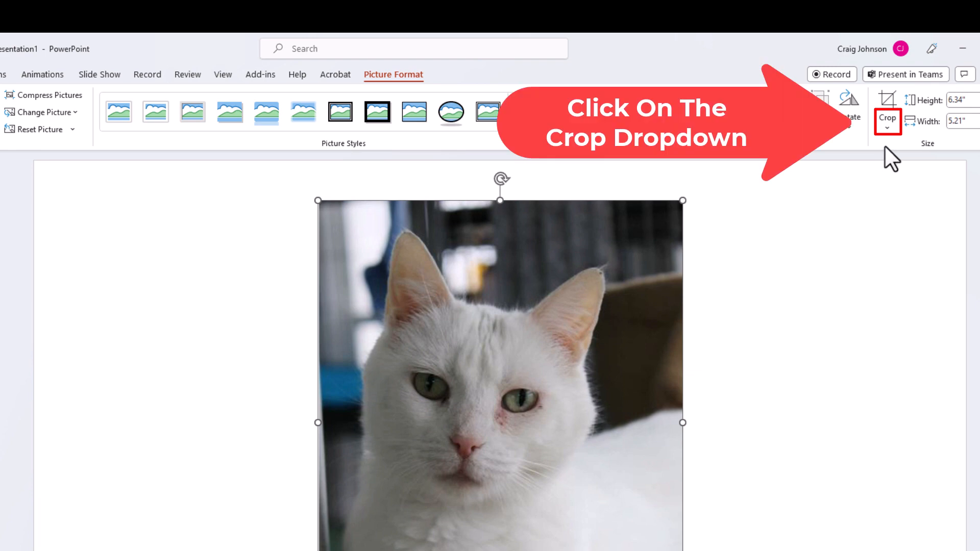
mouse_move(887, 128)
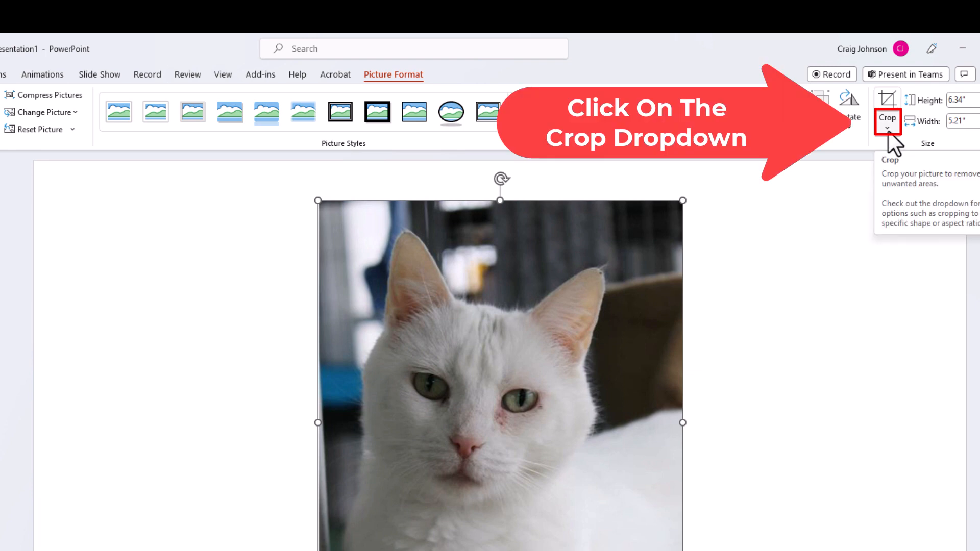
- Crop the cat photo to the Arrow: Pentagon block arrow shape
click(887, 125)
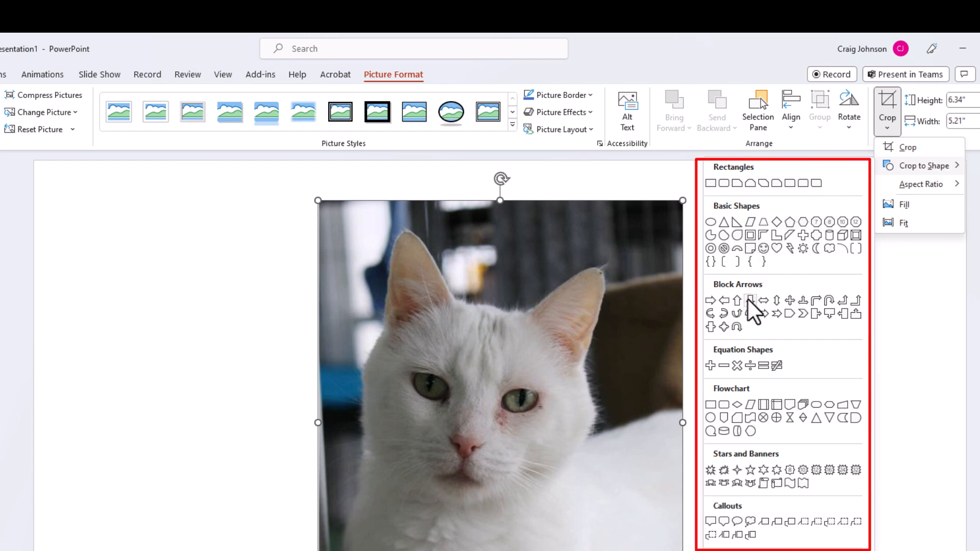
mouse_move(802, 334)
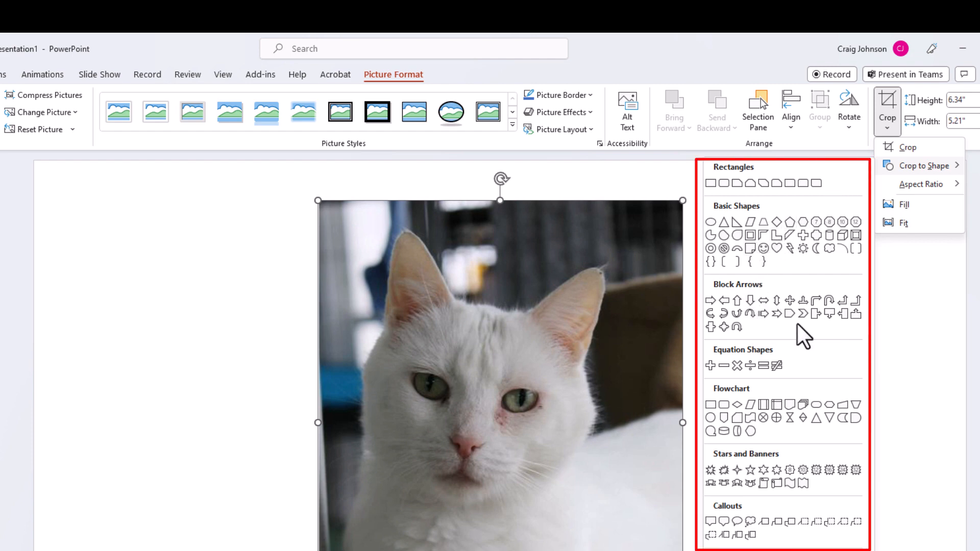
mouse_move(803, 312)
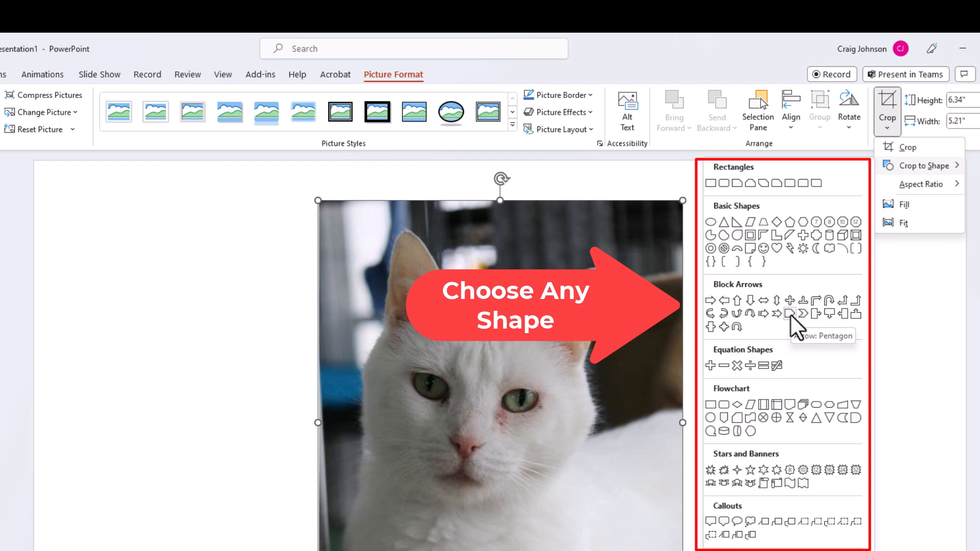
click(788, 314)
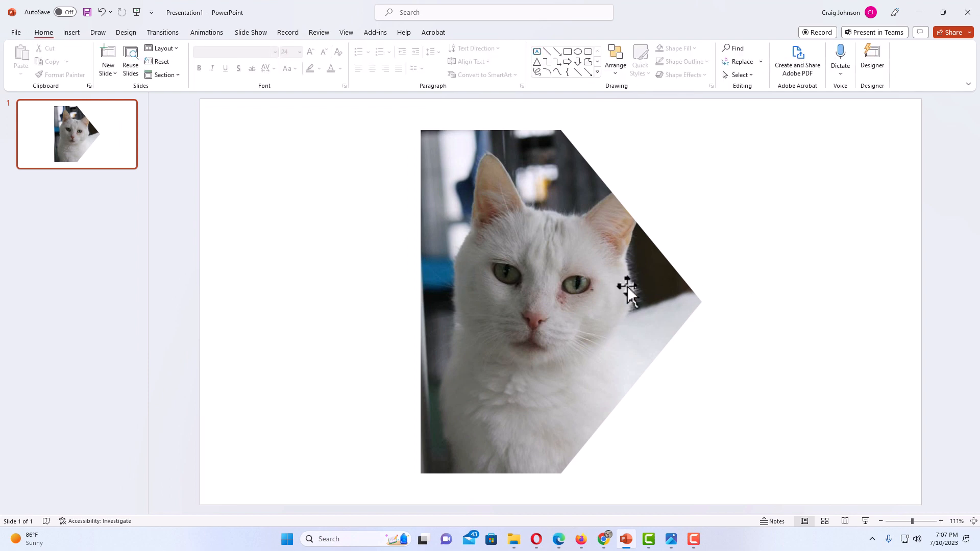
- Shrink the arrow-shaped cat photo to 4.21 by 3.45 and move it up and right
click(556, 300)
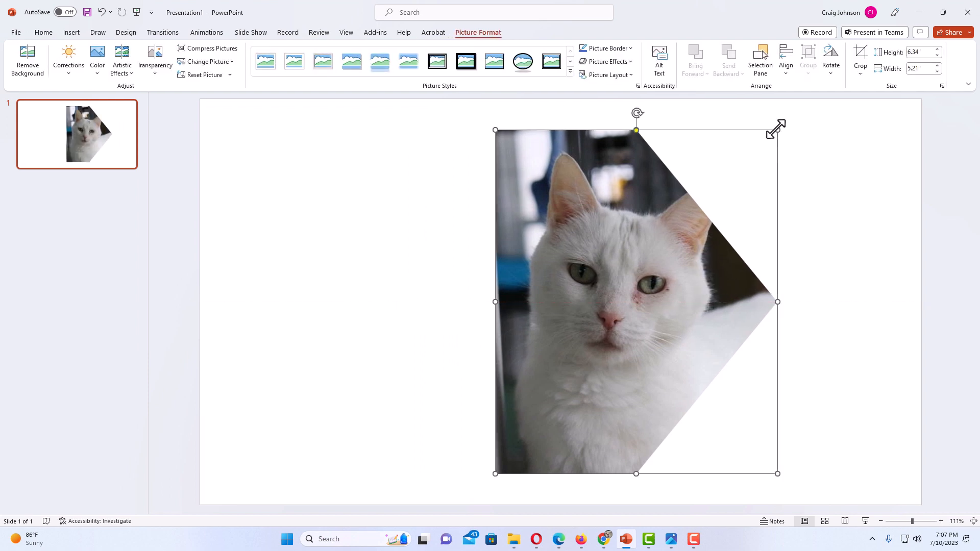
drag(777, 131, 682, 245)
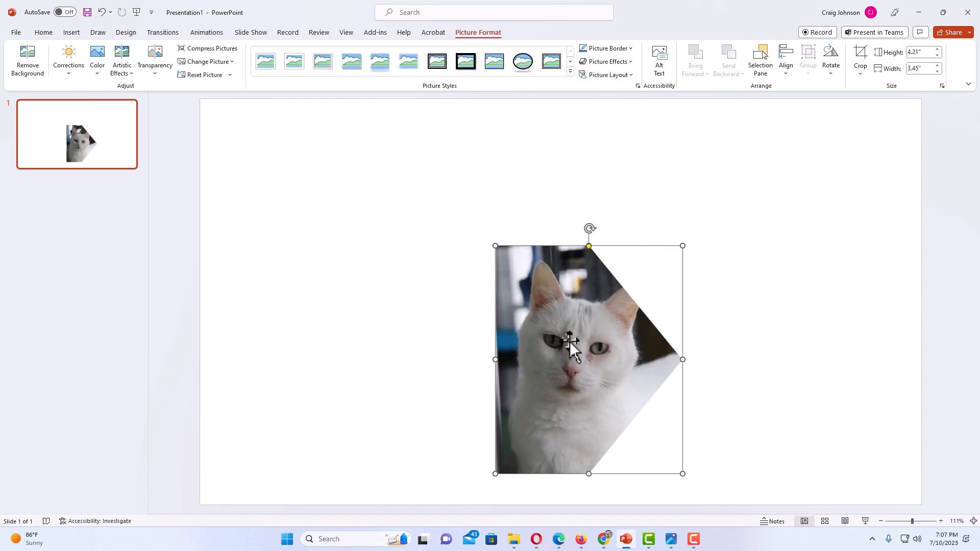
drag(587, 360, 621, 256)
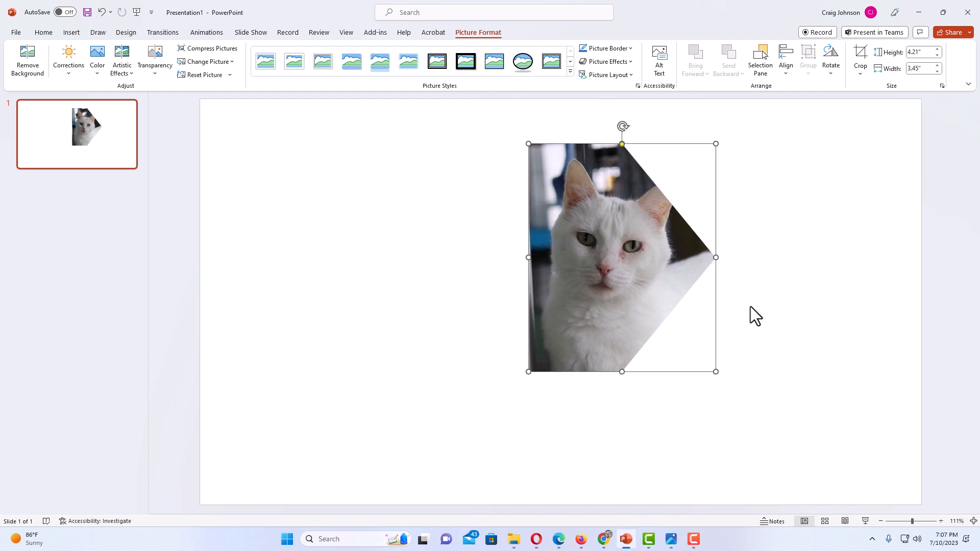